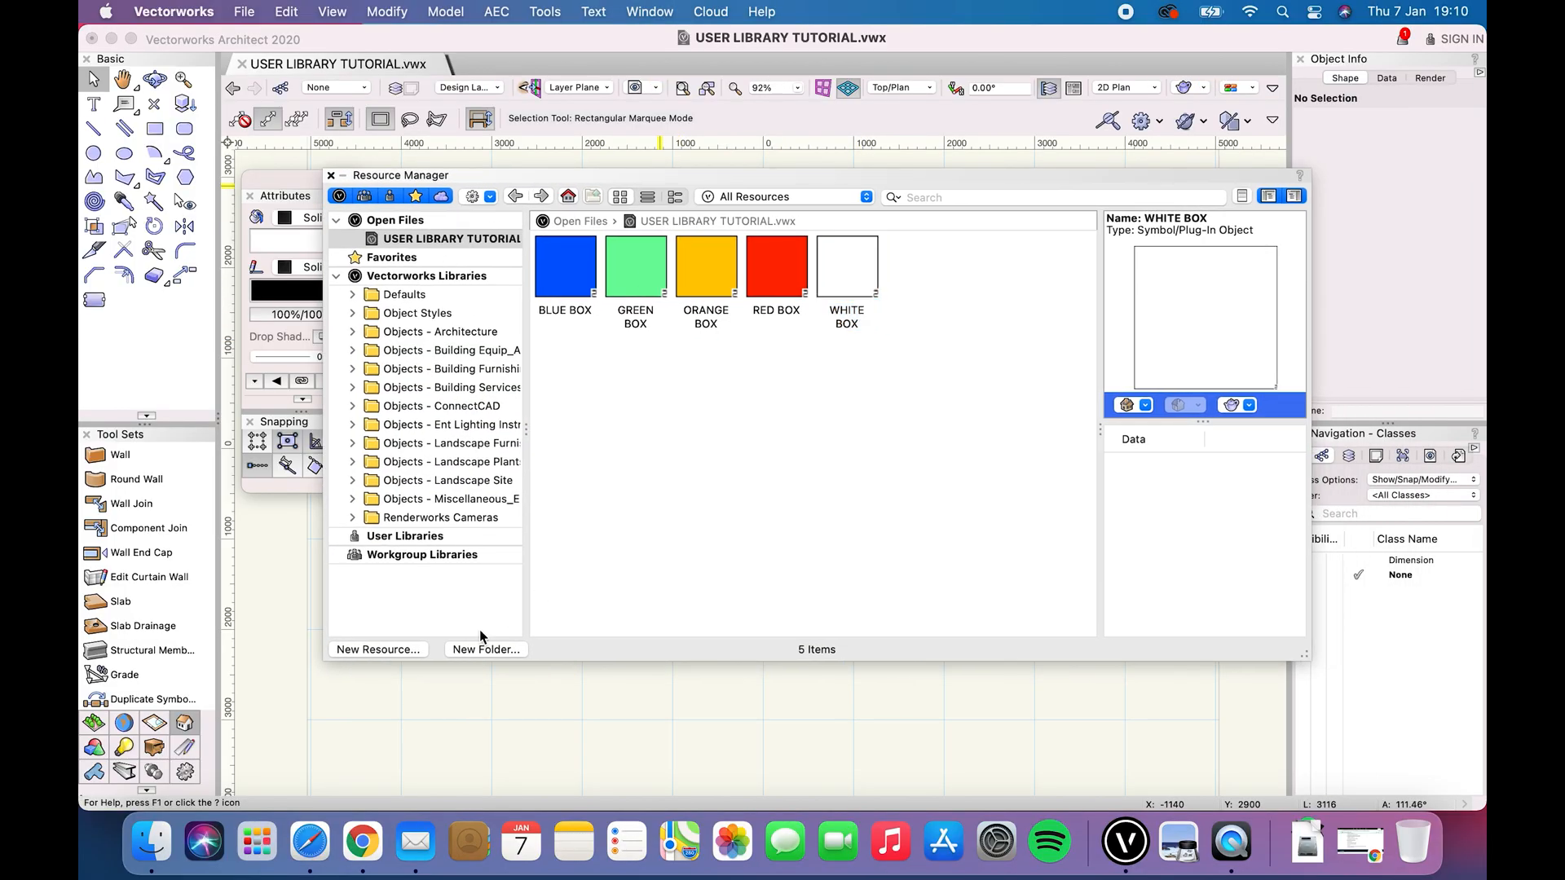
- Group the box symbols into a new SYMBOLS folder and reveal the user data folder from Preferences
{"action": "left_click", "coordinate": [486, 649]}
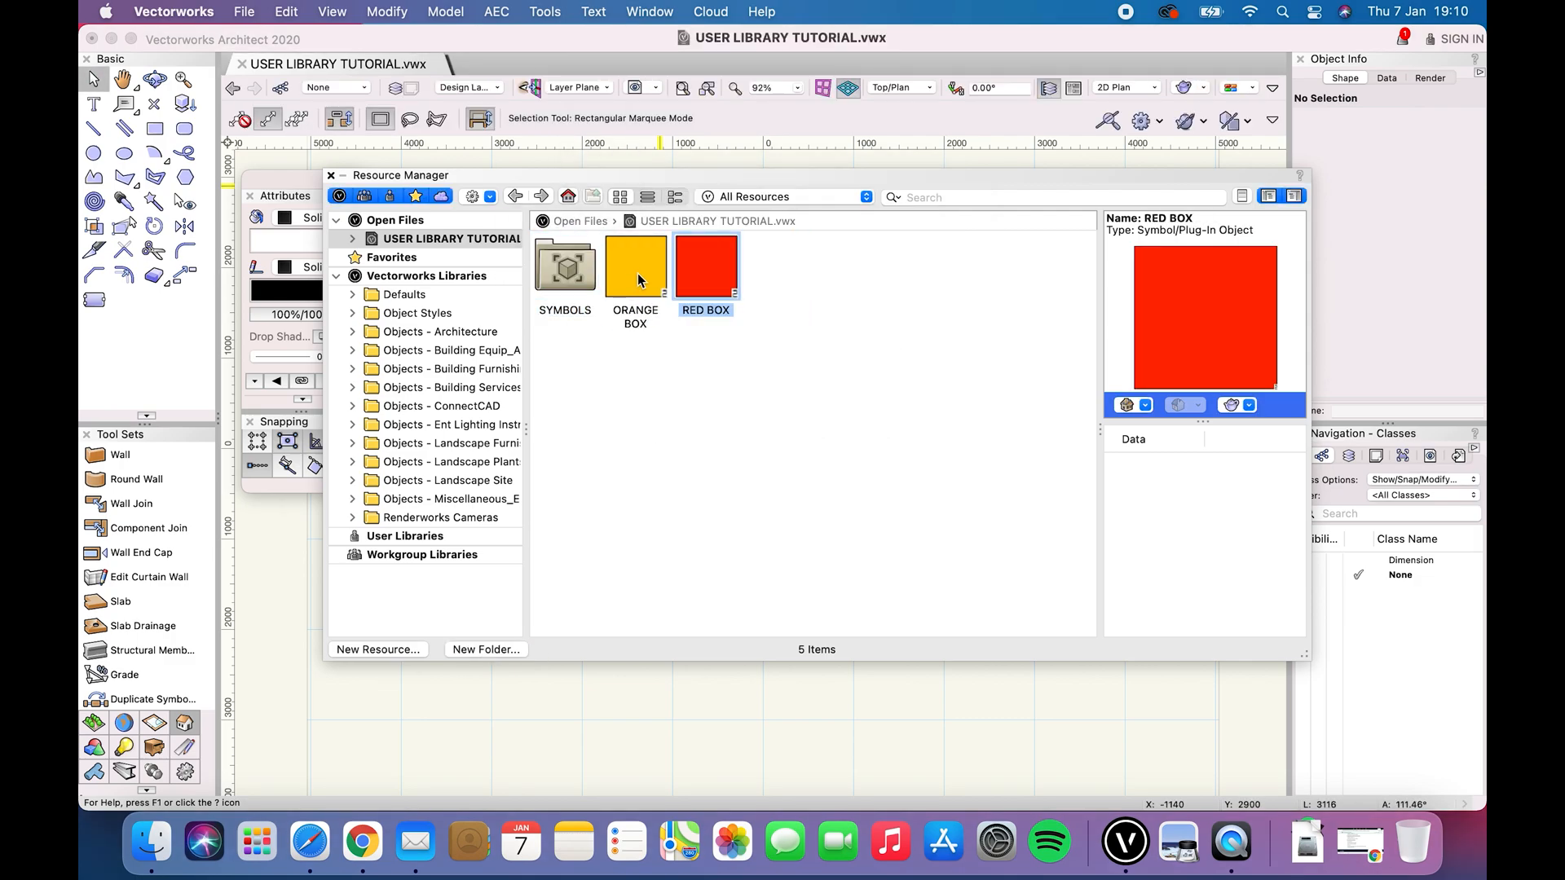
{"action": "left_click", "coordinate": [243, 11]}
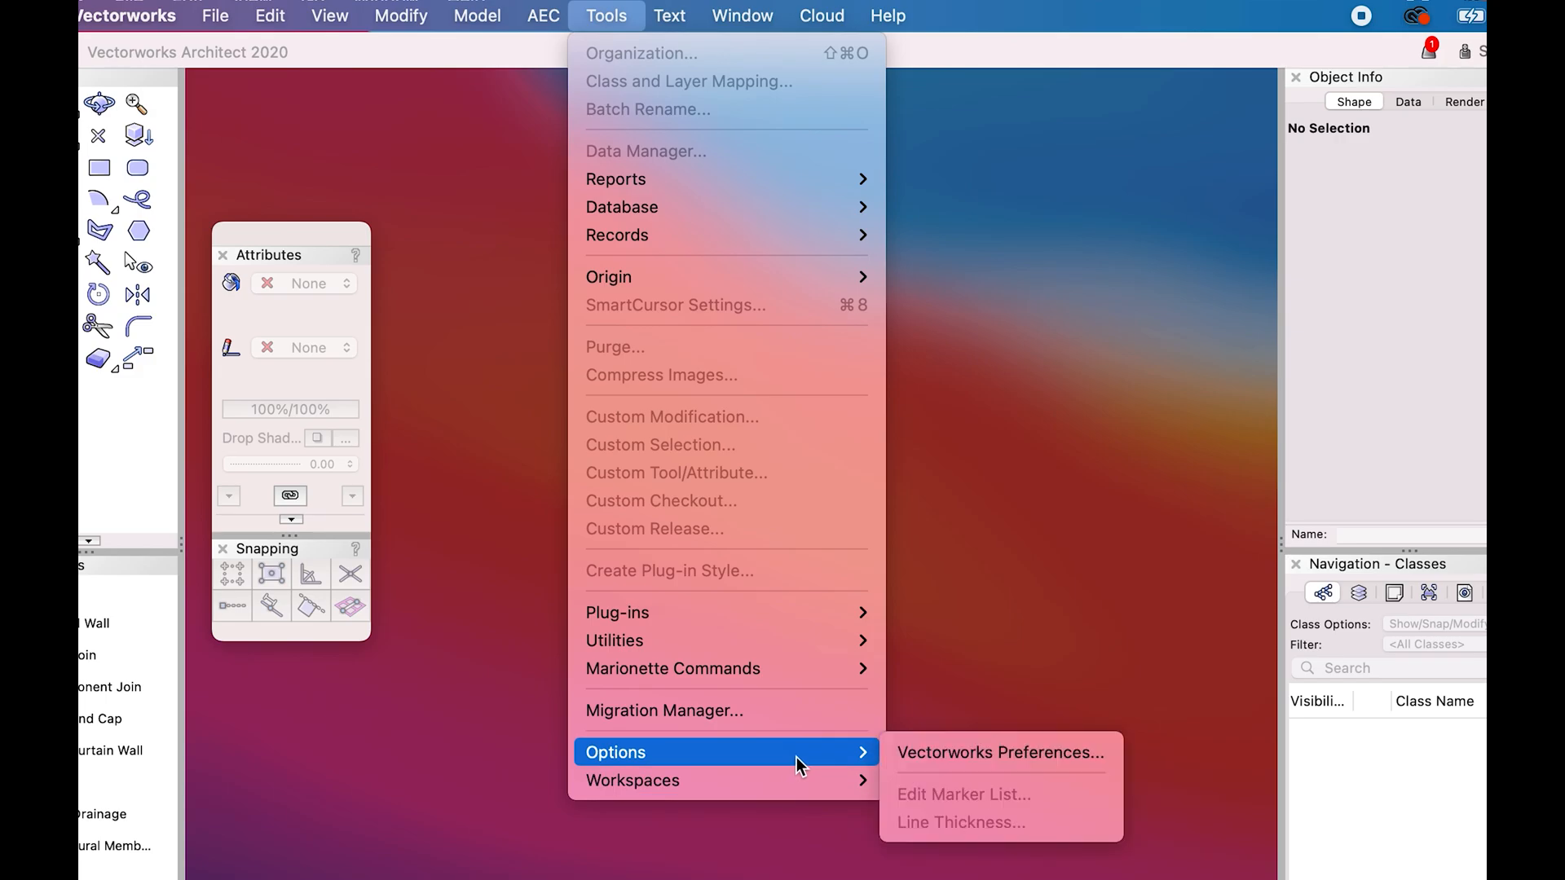
{"action": "left_click", "coordinate": [1000, 753]}
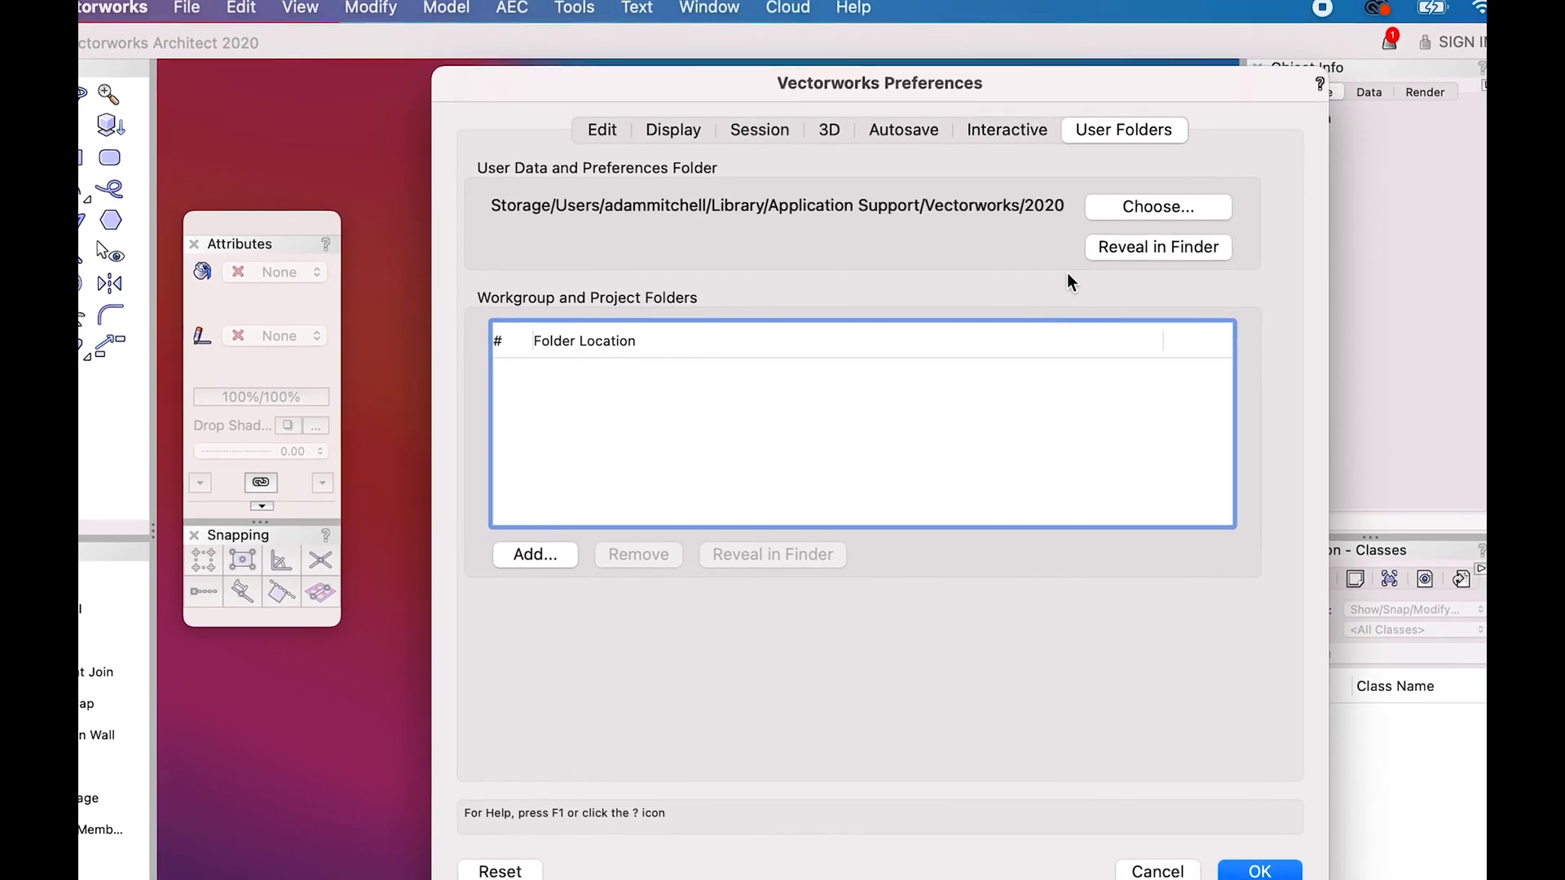
{"action": "left_click", "coordinate": [1158, 247]}
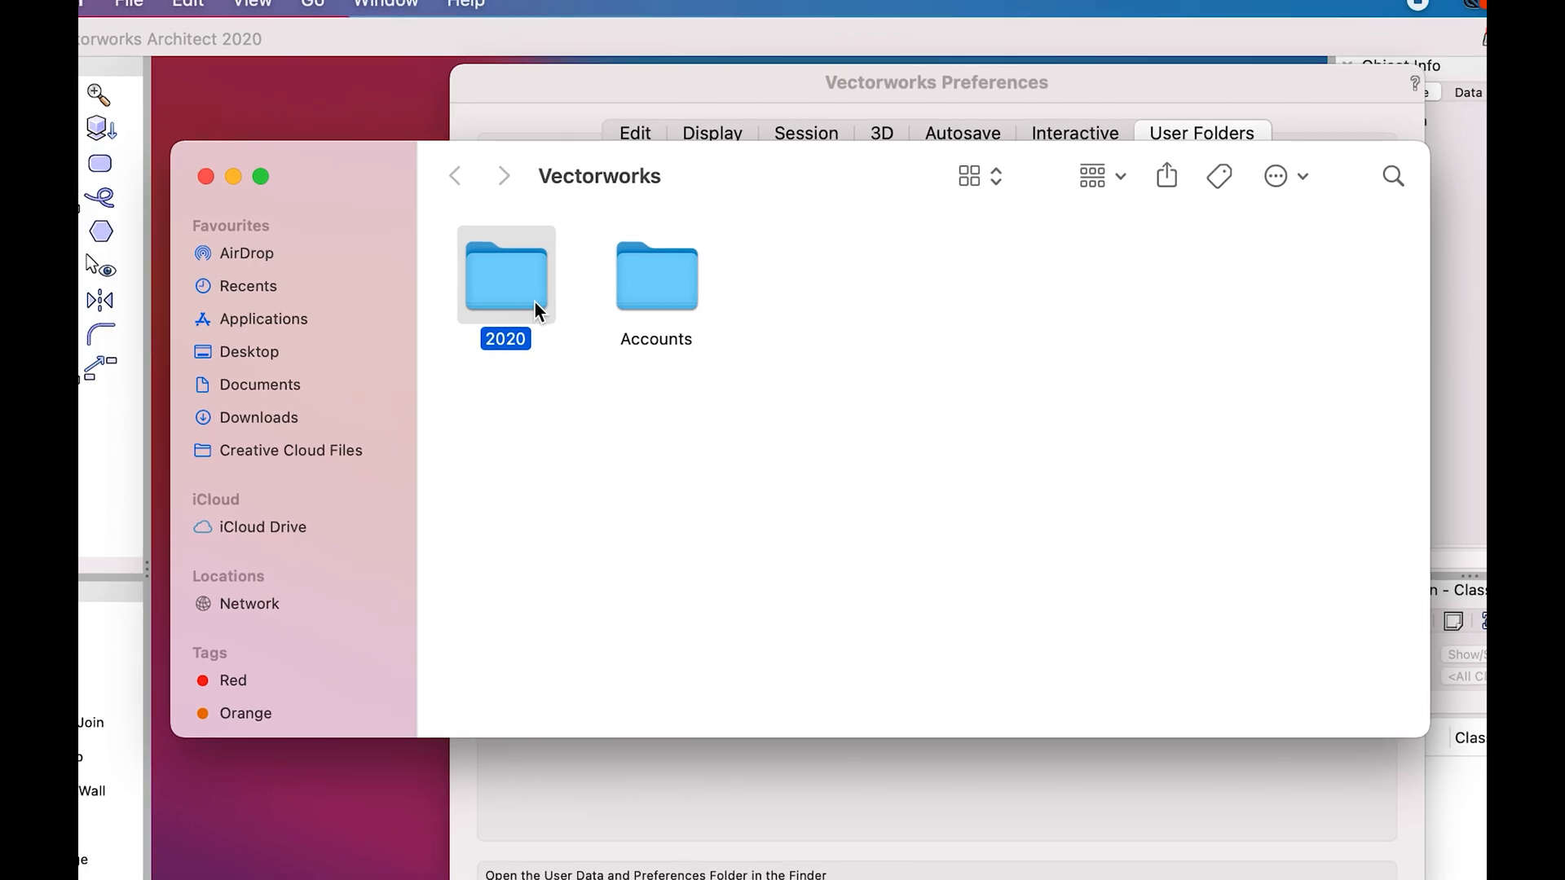
- Browse into the 2020 user folder and its Libraries folder in Finder
{"action": "double_click", "coordinate": [505, 275]}
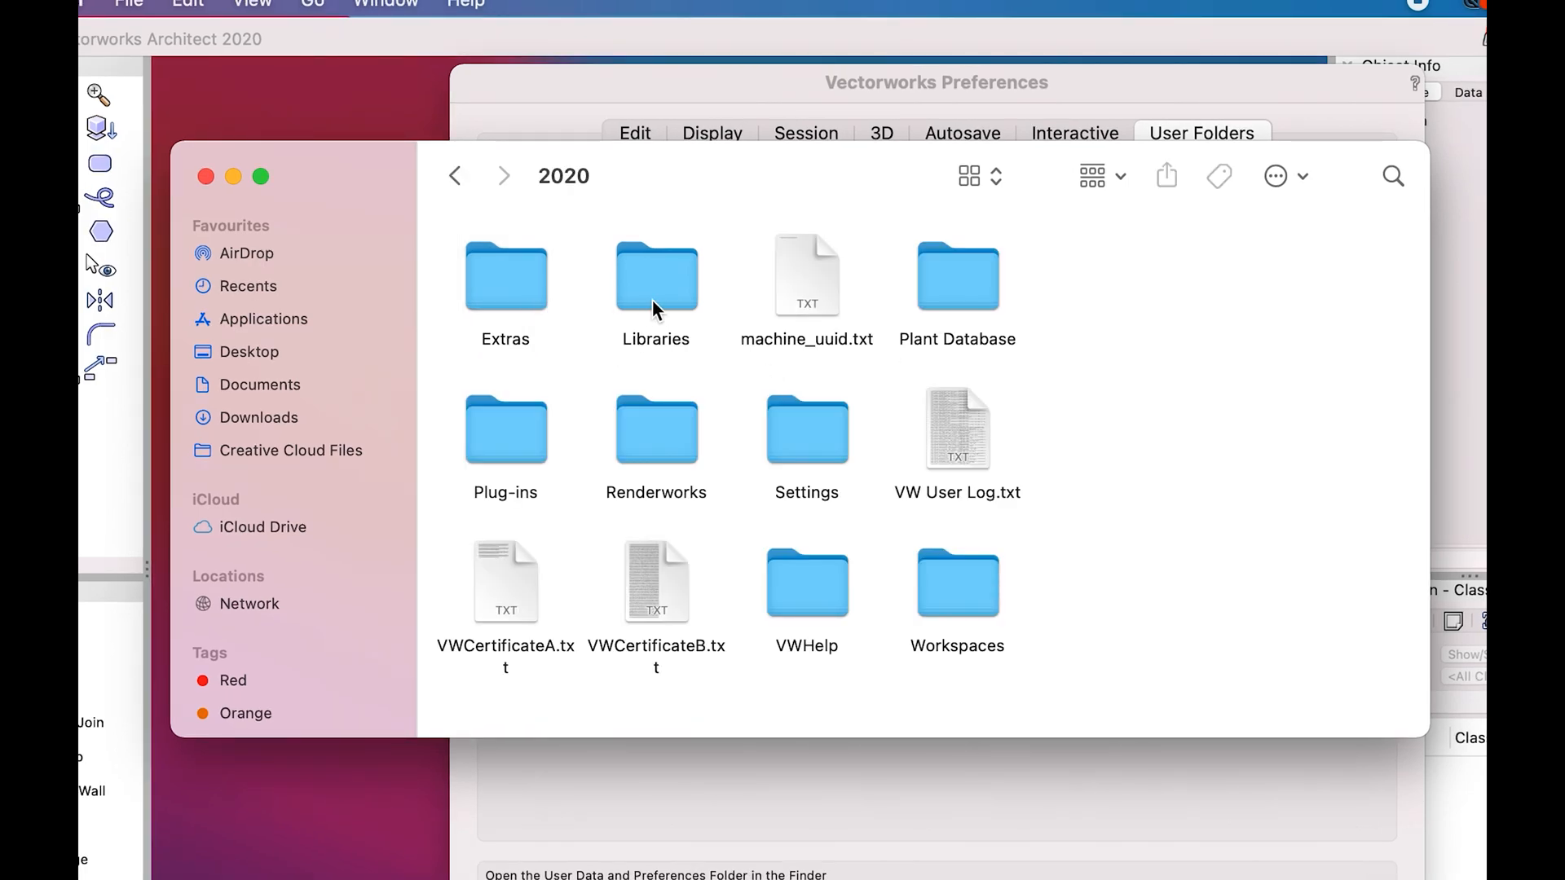
{"action": "double_click", "coordinate": [655, 277]}
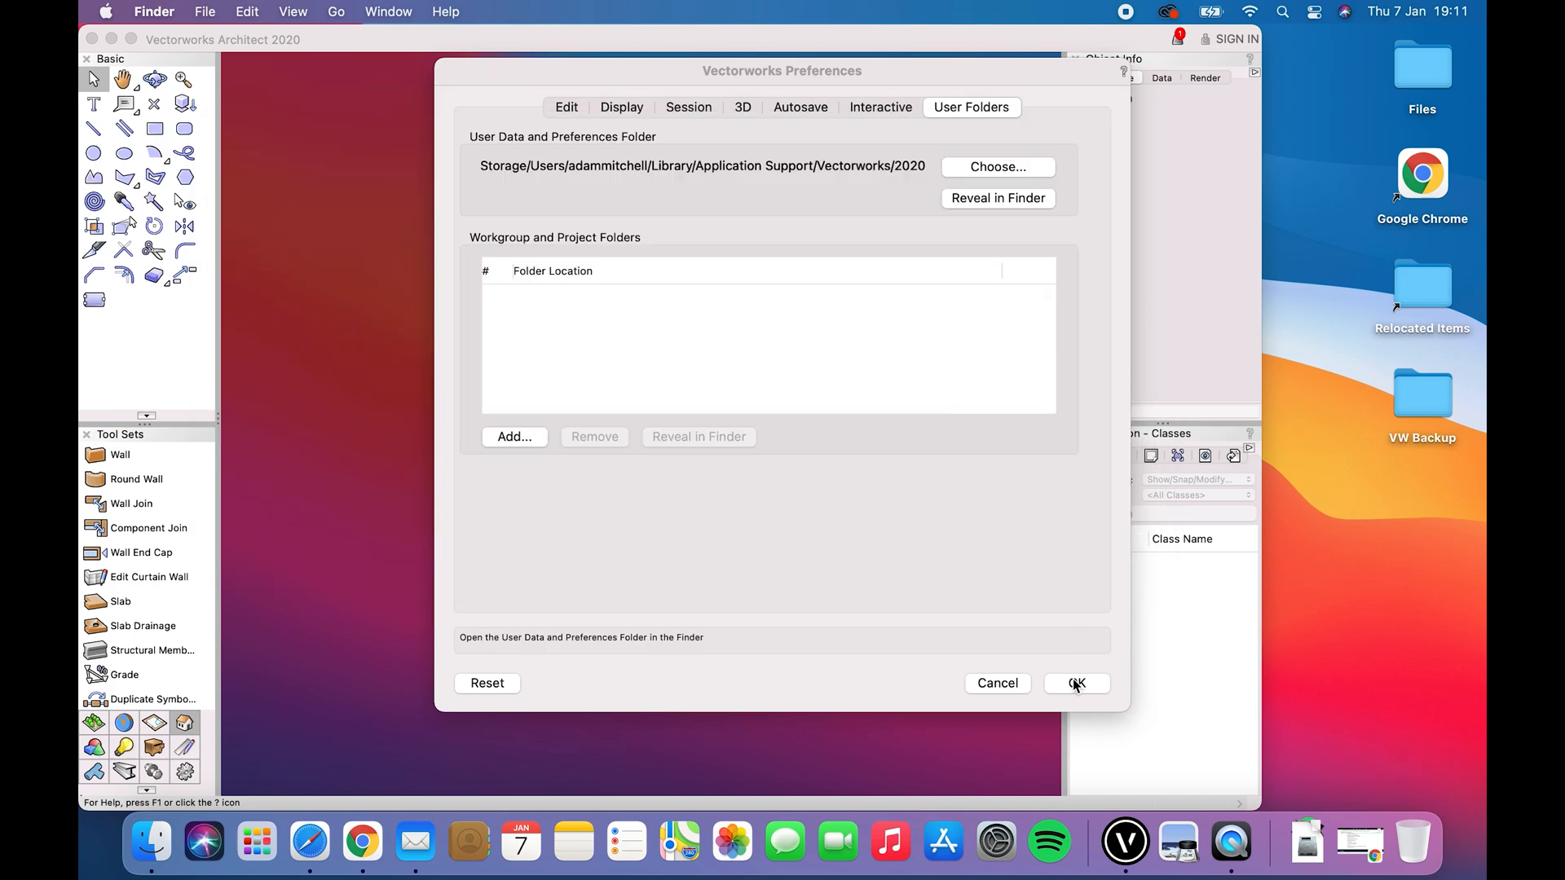
- Accept the Vectorworks Preferences with OK
{"action": "left_click", "coordinate": [1076, 683]}
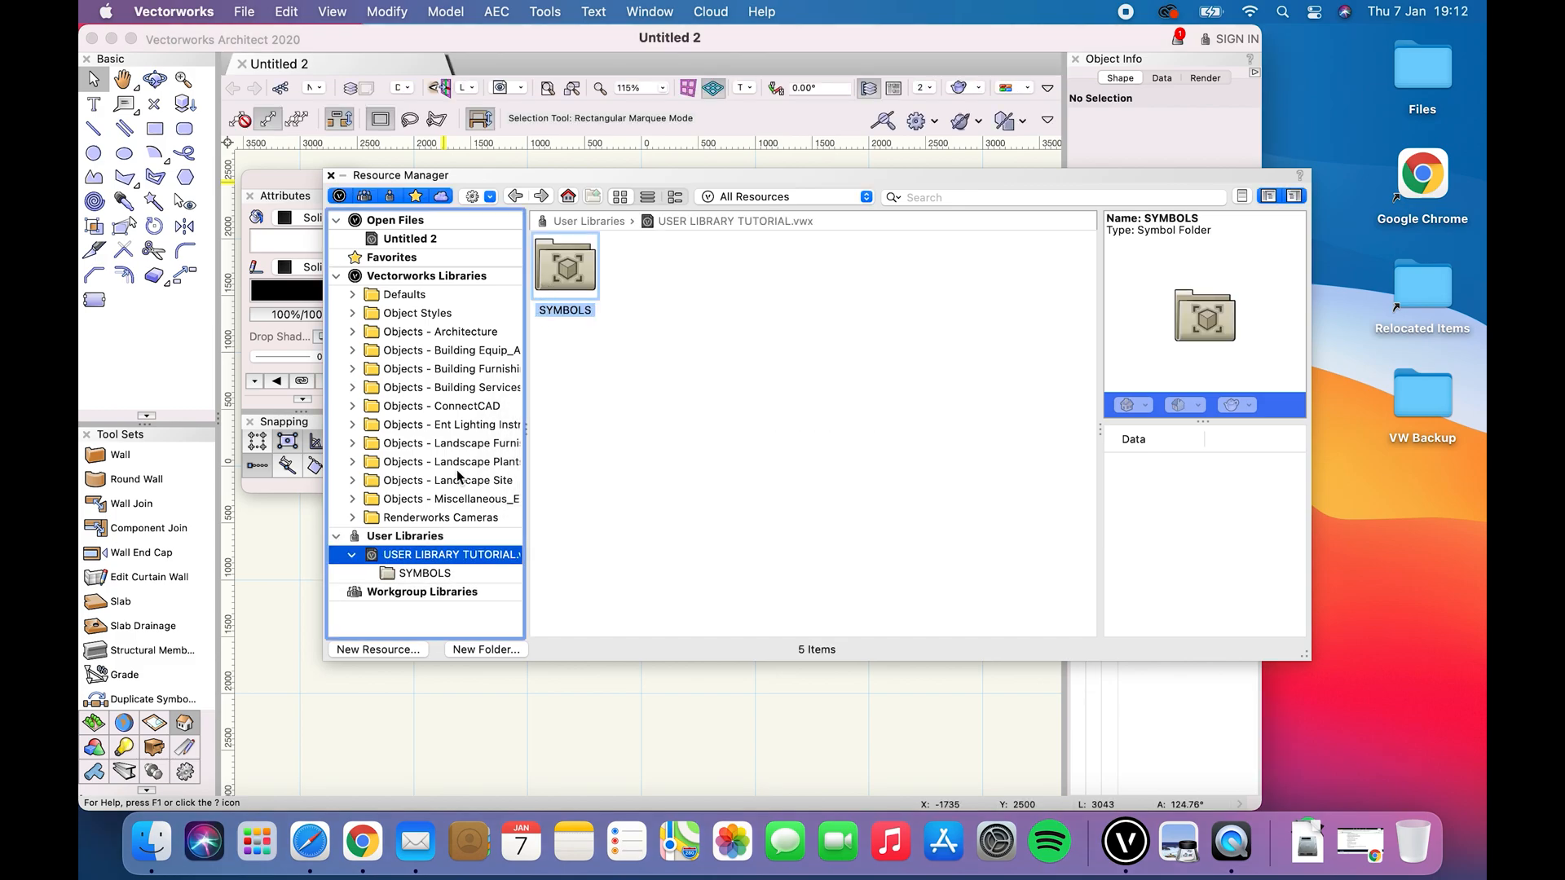
- Open the tutorial library's SYMBOLS folder to view the five colored box symbols
{"action": "double_click", "coordinate": [565, 264]}
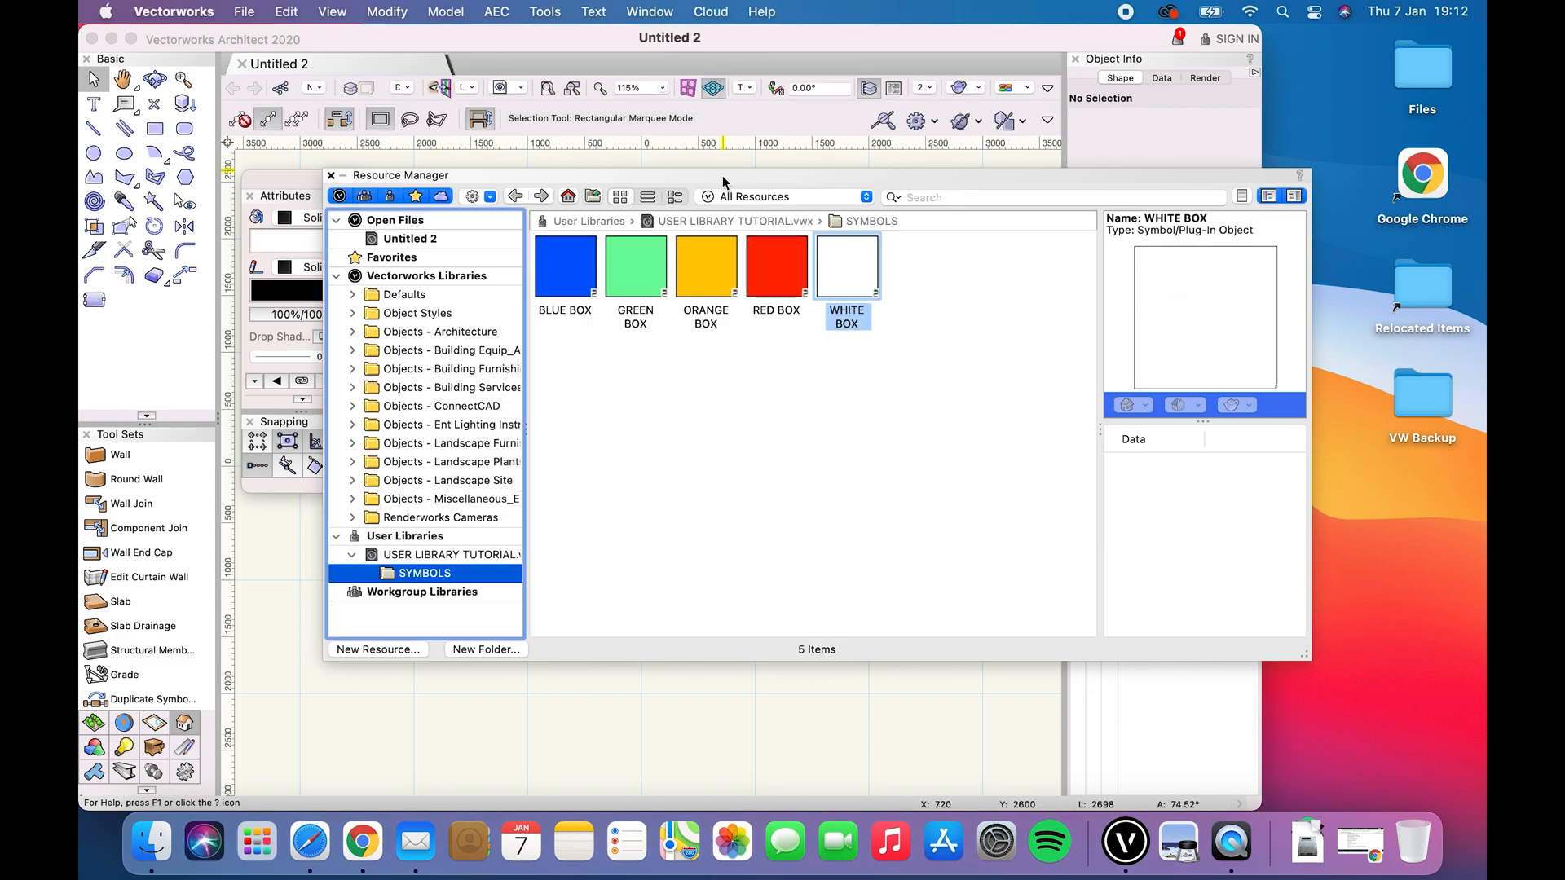